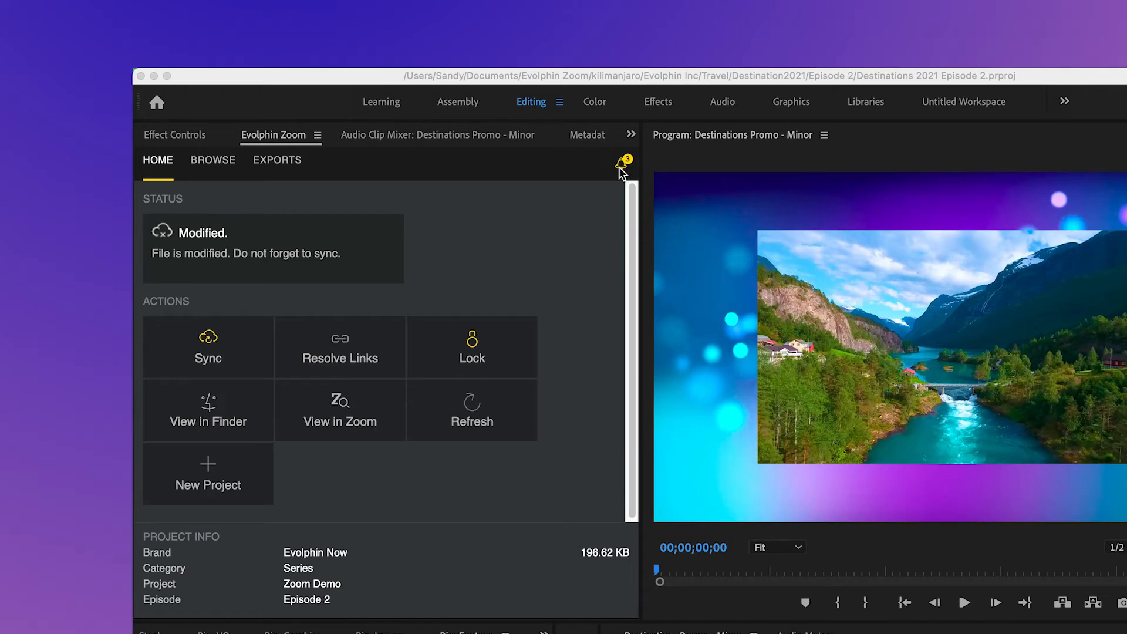
pyautogui.moveTo(621, 167)
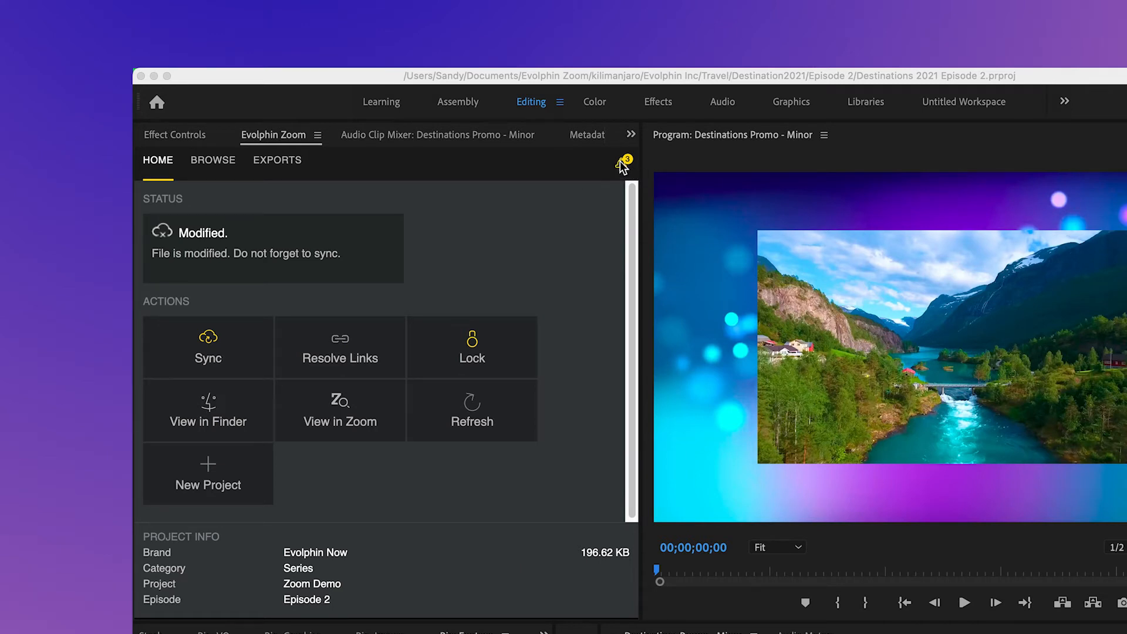
# Check the Evolphin Zoom notification bell showing 3 new review notifications.
pyautogui.click(621, 161)
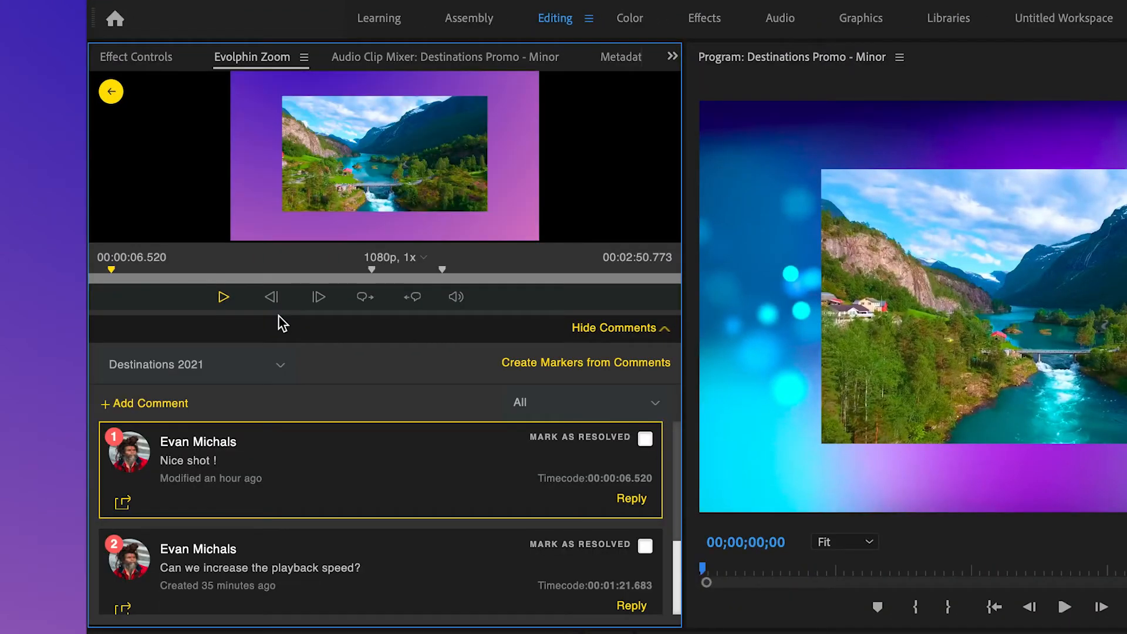
pyautogui.moveTo(328, 106)
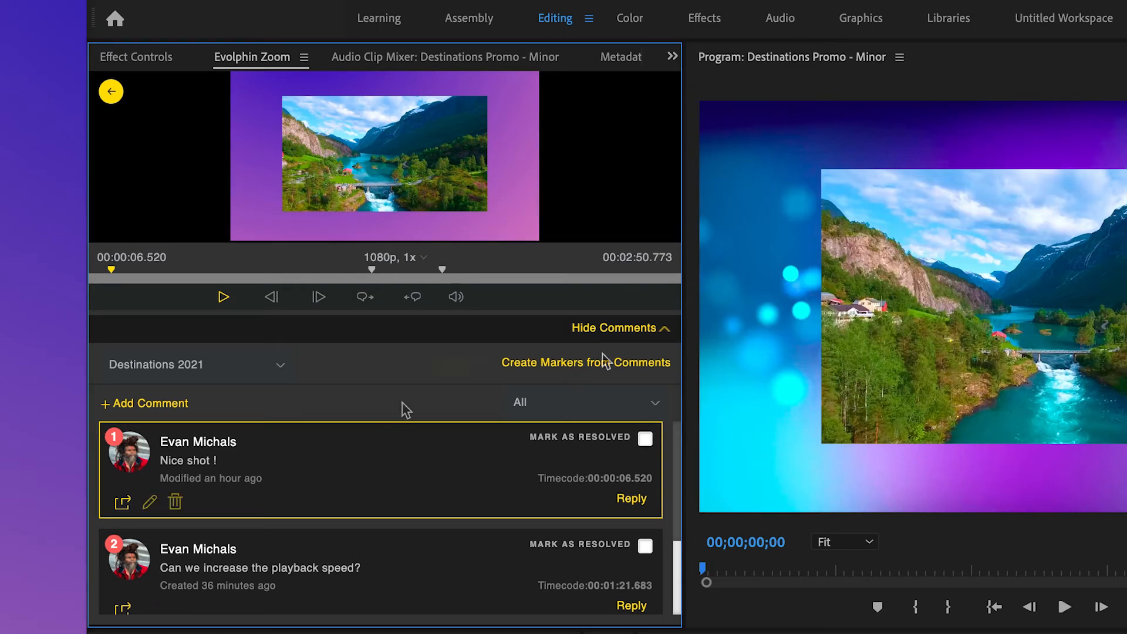
pyautogui.moveTo(600, 366)
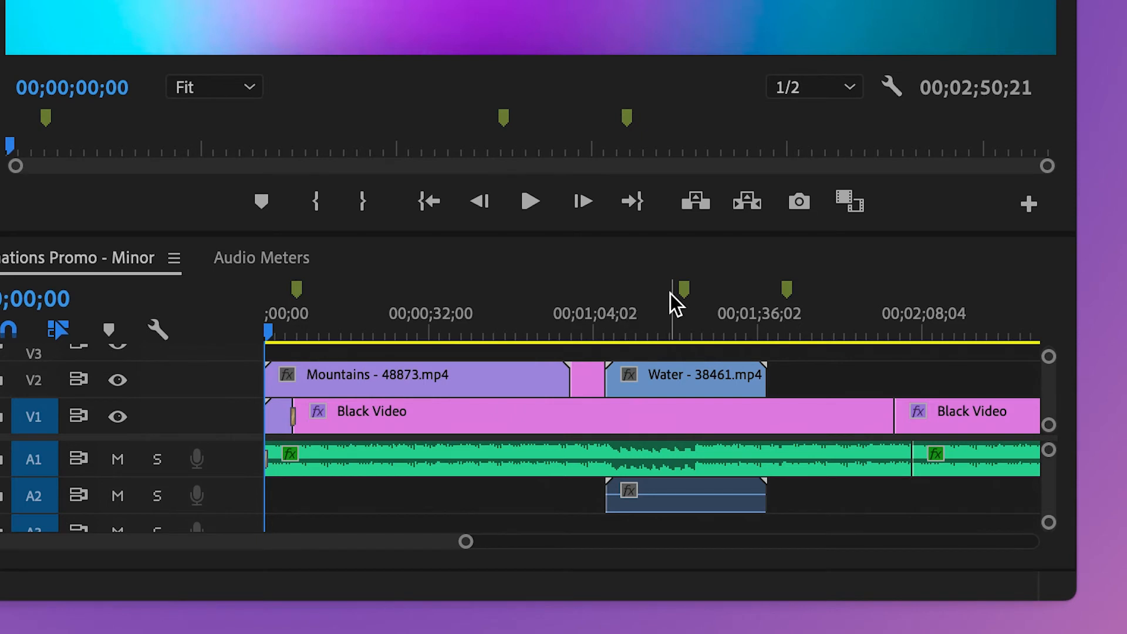
pyautogui.moveTo(684, 291)
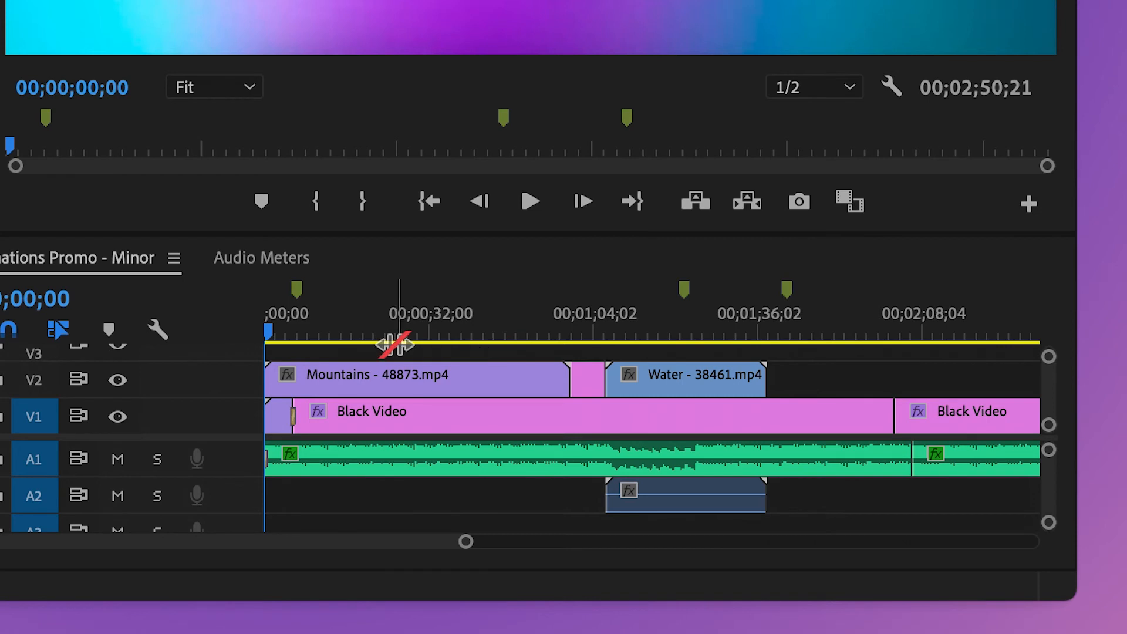
pyautogui.moveTo(809, 367)
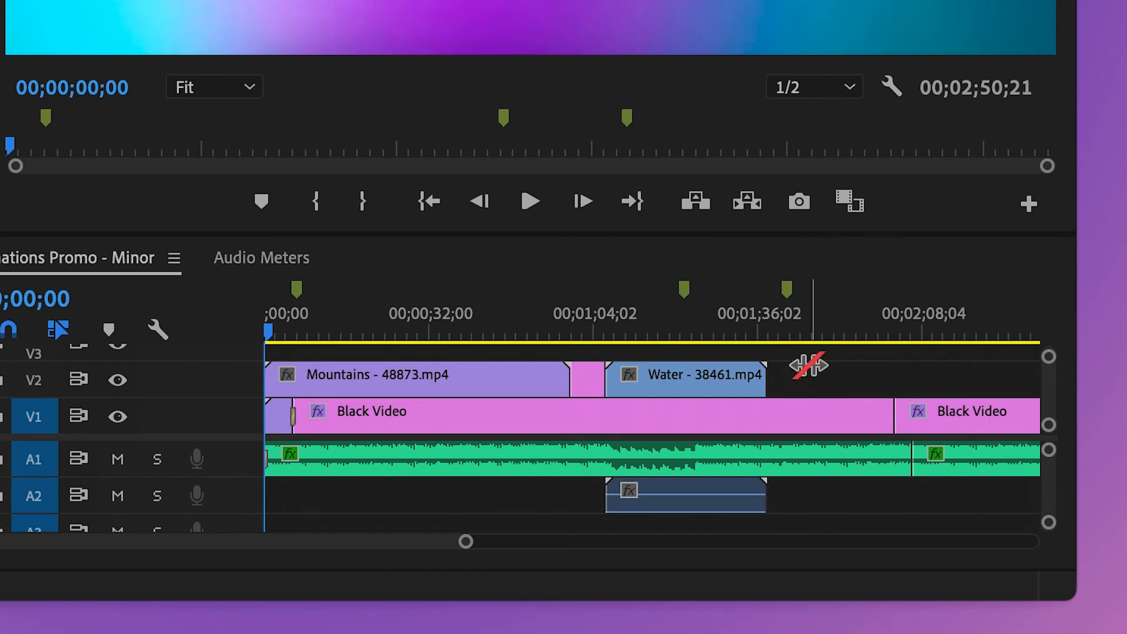
pyautogui.moveTo(694, 419)
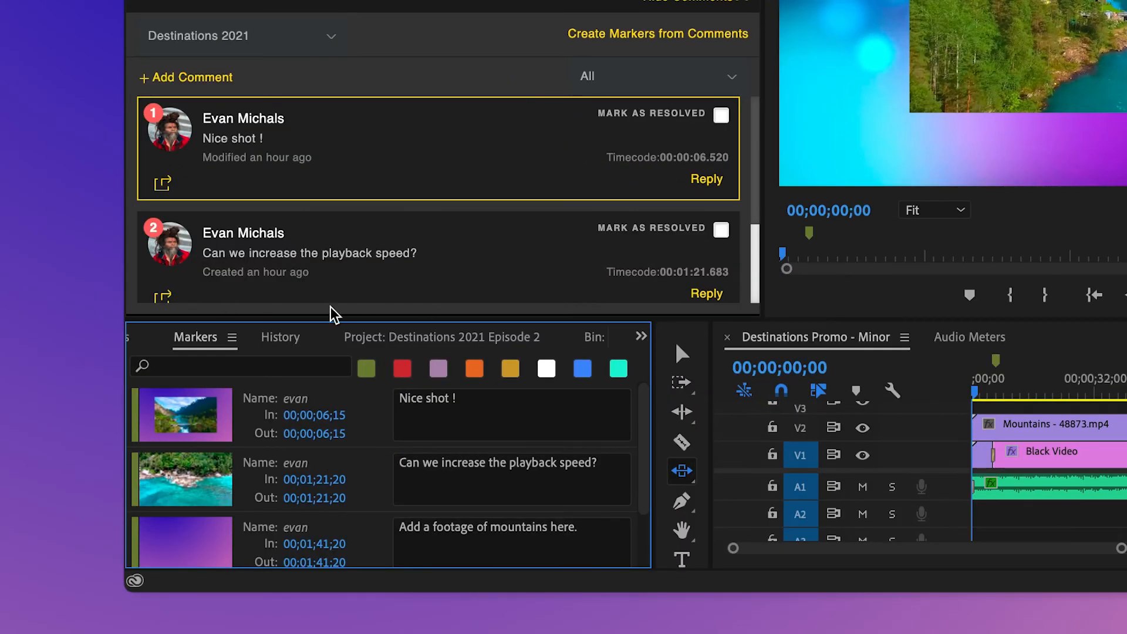
pyautogui.moveTo(308, 451)
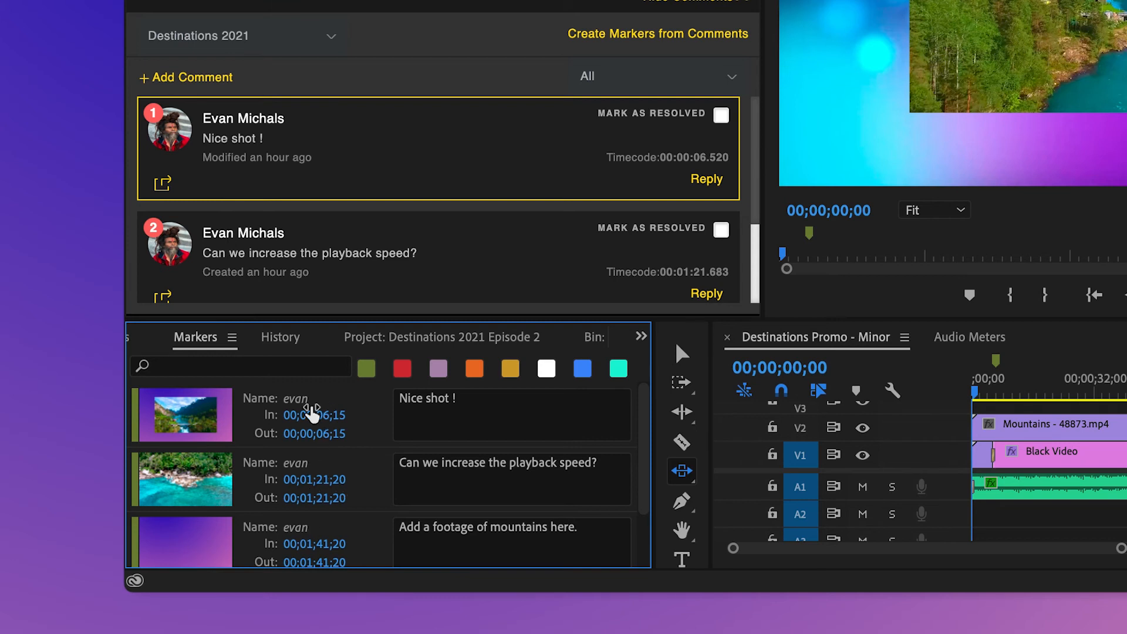
pyautogui.moveTo(486, 438)
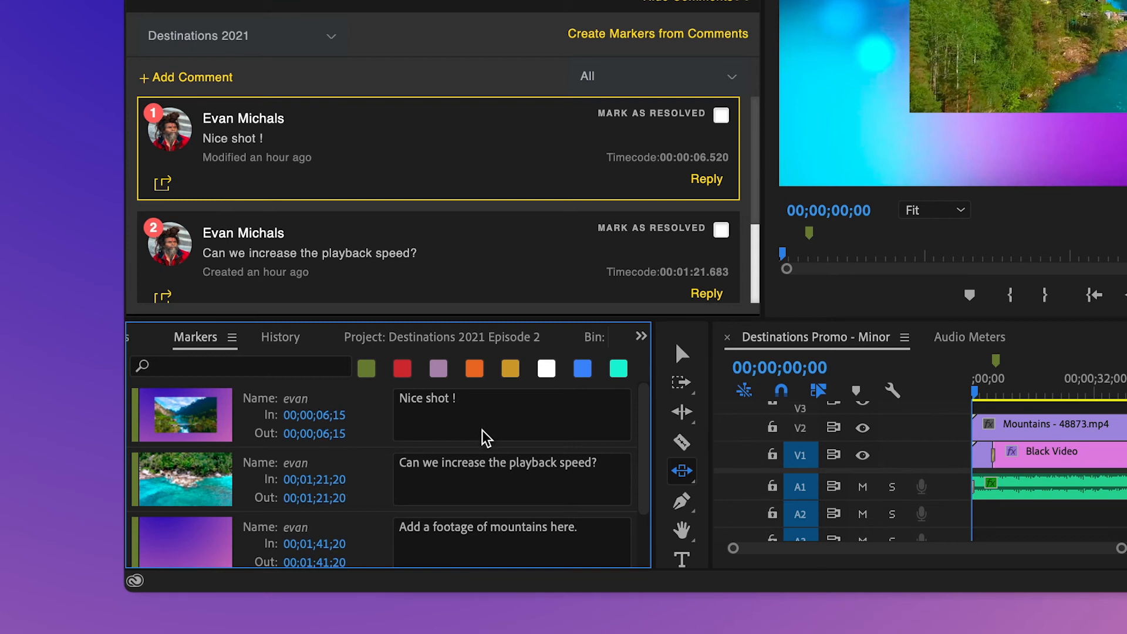
# Scroll the Markers panel through the imported review comment markers and their timecodes.
pyautogui.scroll(-3)
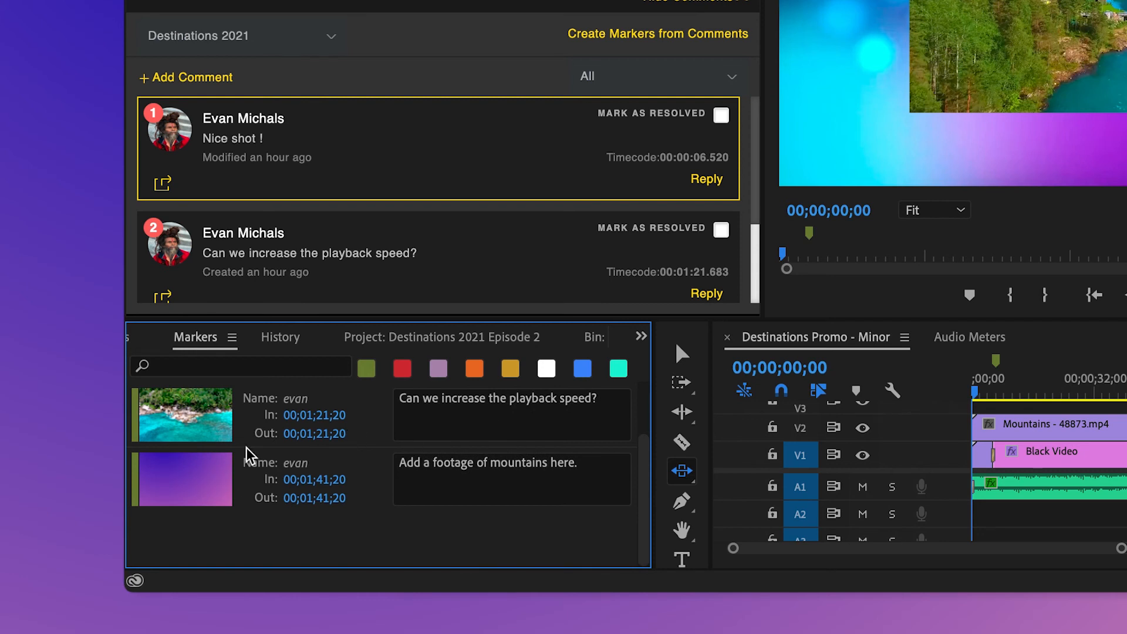
pyautogui.moveTo(468, 506)
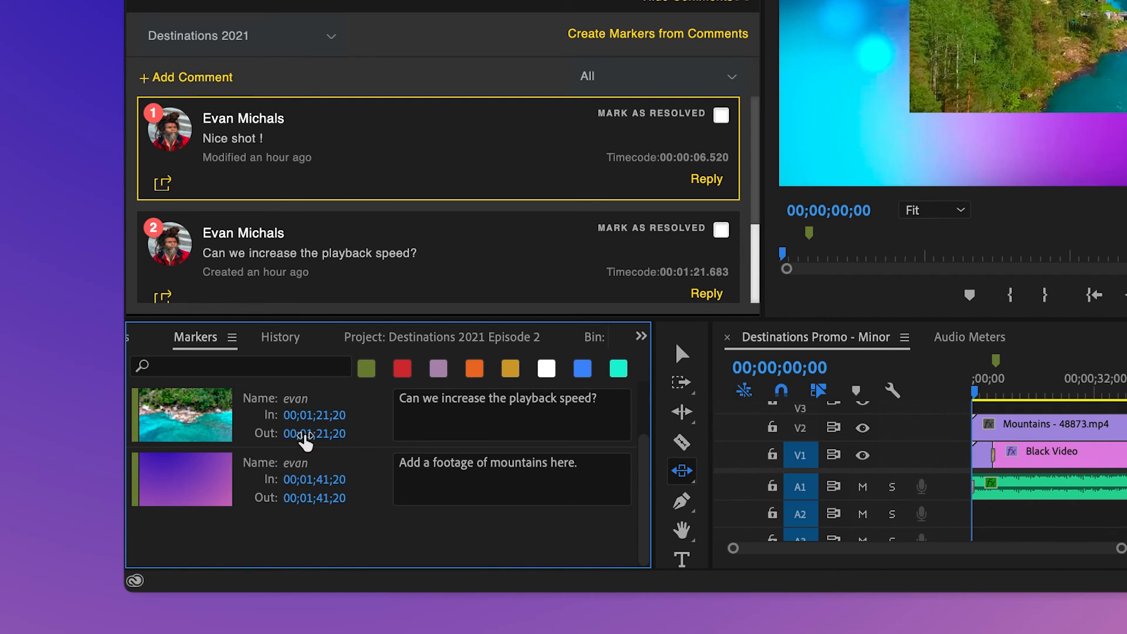
pyautogui.moveTo(305, 493)
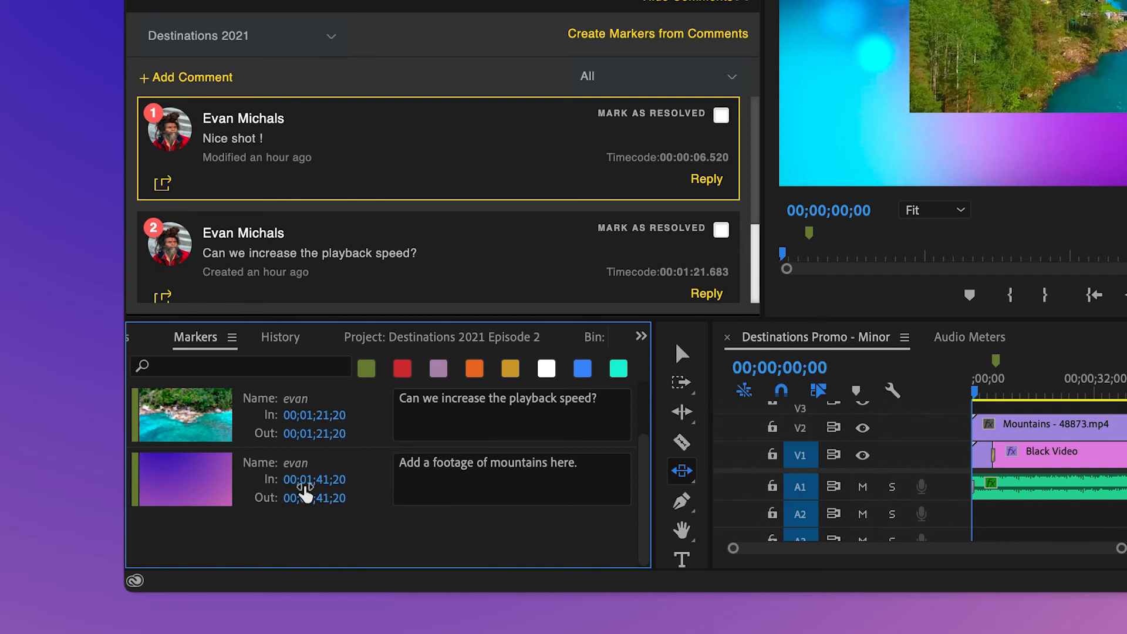